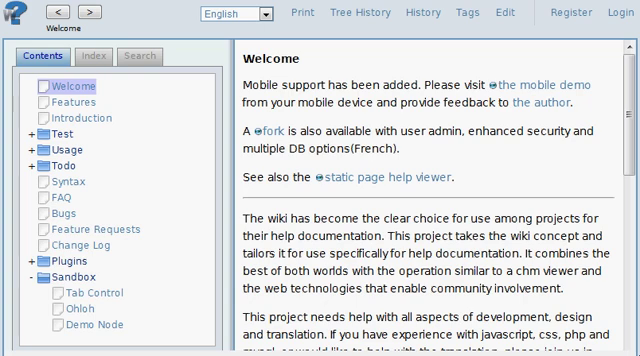
{"action": "mouse_move", "coordinate": [80, 148]}
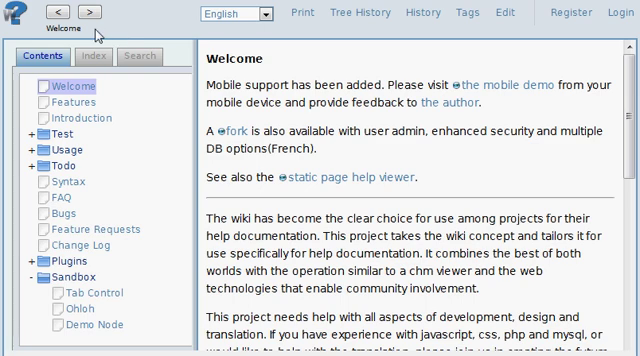
{"action": "mouse_move", "coordinate": [90, 32]}
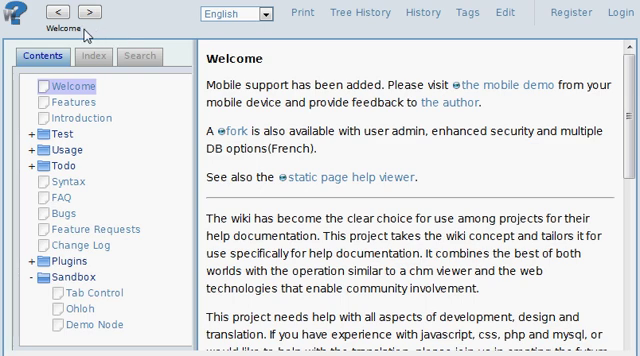
{"action": "mouse_move", "coordinate": [112, 36]}
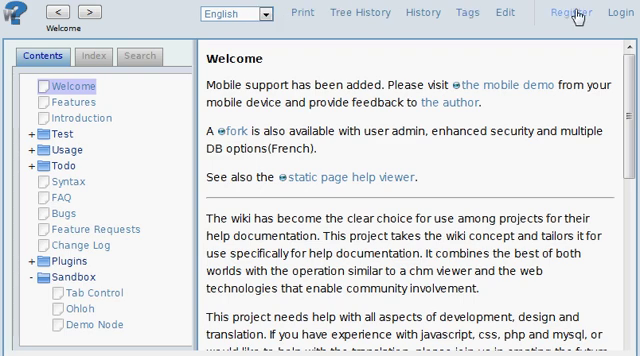
{"action": "mouse_move", "coordinate": [324, 22]}
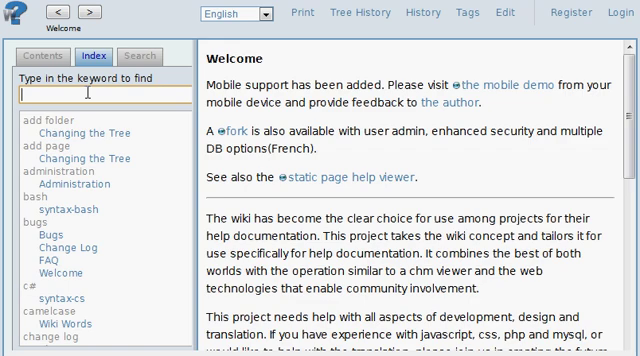
Step: Filter the index with 'hi', view the Editing page under history and review its tags
{"action": "type", "text": "hi"}
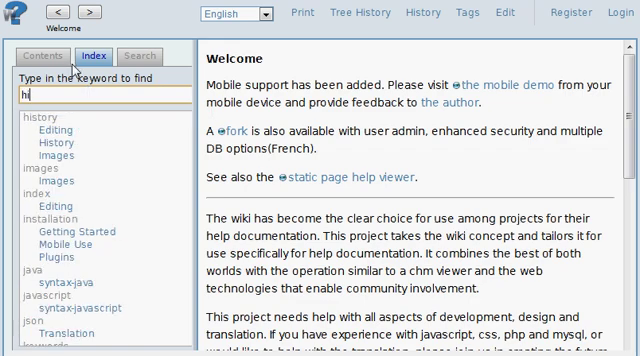
{"action": "left_click", "coordinate": [46, 118]}
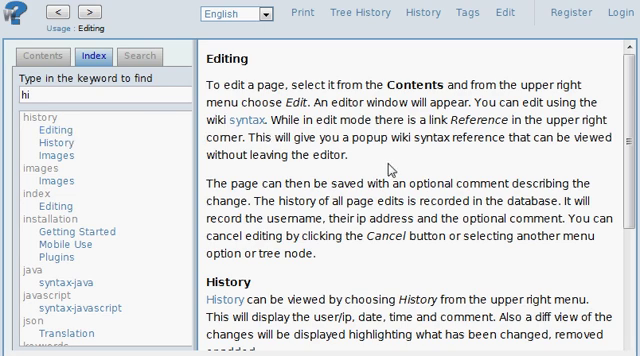
{"action": "mouse_move", "coordinate": [390, 172]}
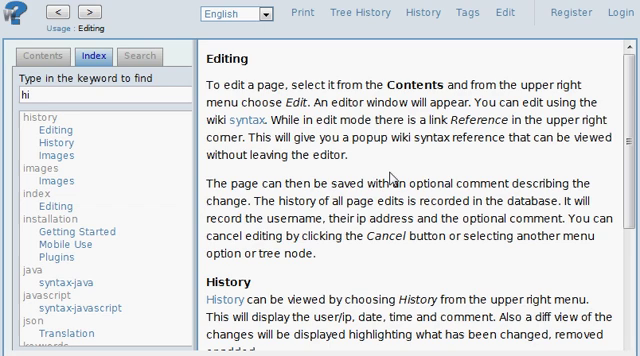
{"action": "mouse_move", "coordinate": [458, 54]}
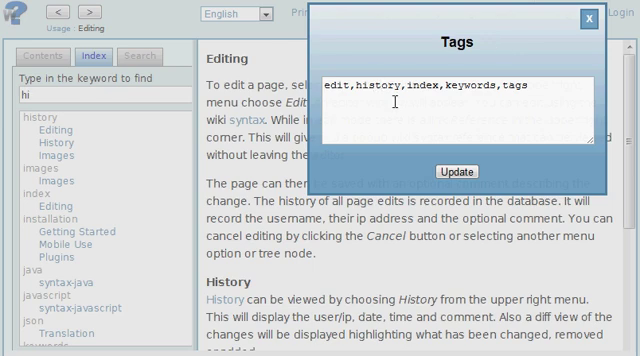
{"action": "left_click", "coordinate": [582, 20]}
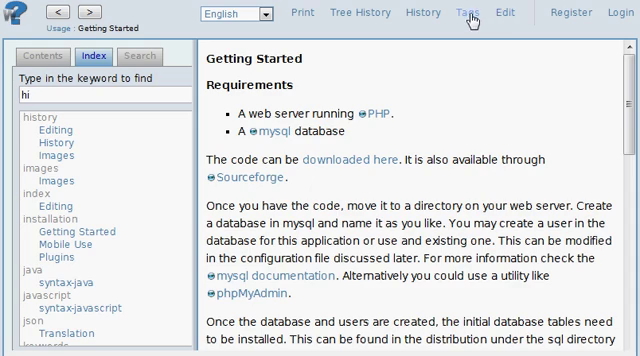
Step: Add a history tag to the Getting Started page's tag list and confirm
{"action": "left_click", "coordinate": [462, 12]}
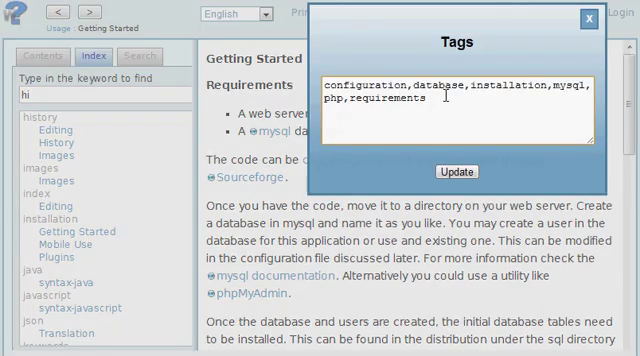
{"action": "type", "text": ",b"}
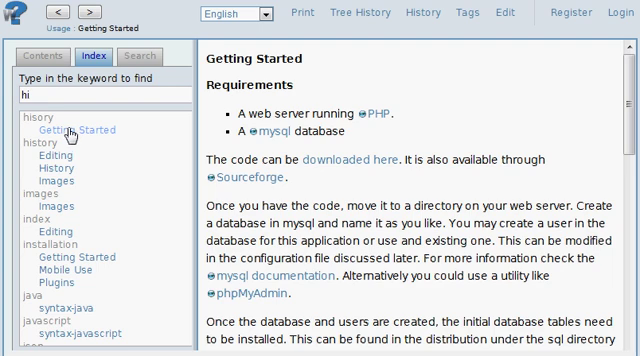
{"action": "mouse_move", "coordinate": [124, 156]}
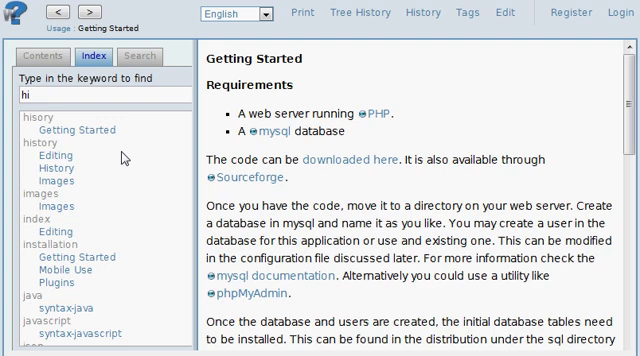
{"action": "mouse_move", "coordinate": [464, 36]}
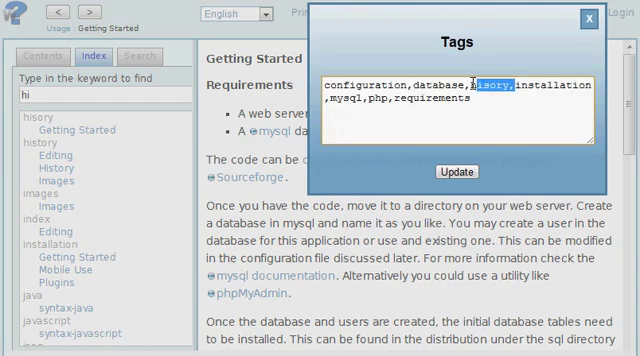
{"action": "key", "text": "Delete"}
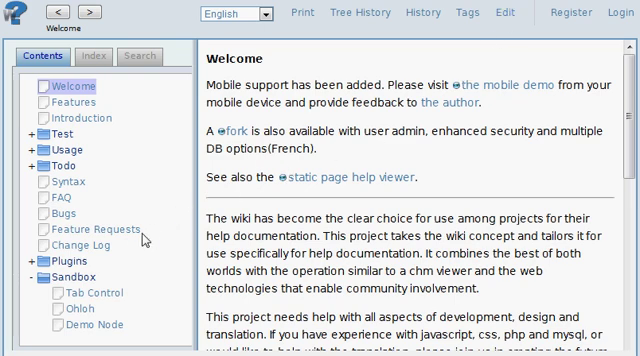
{"action": "mouse_move", "coordinate": [100, 244]}
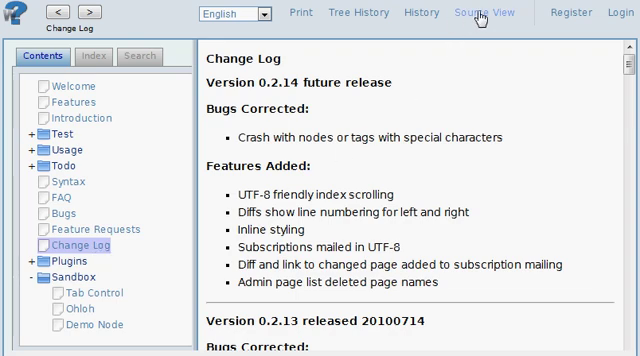
{"action": "mouse_move", "coordinate": [480, 72]}
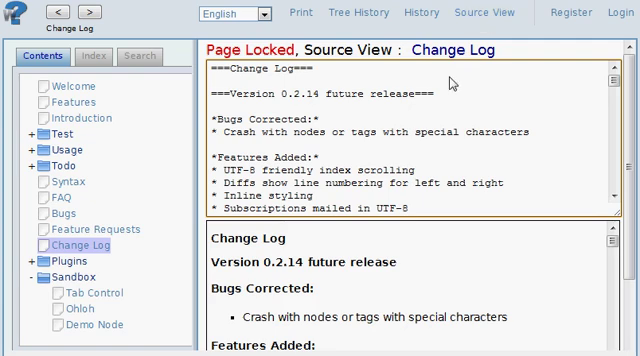
{"action": "mouse_move", "coordinate": [432, 112]}
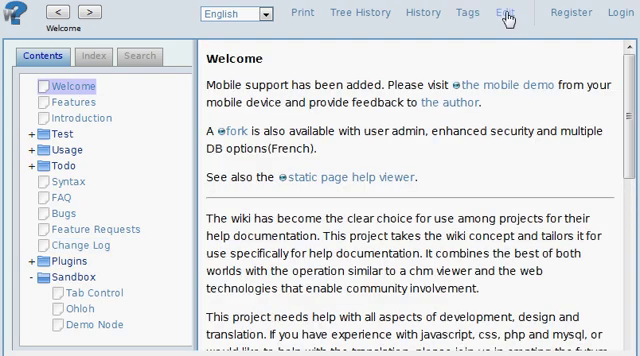
Step: Edit the Welcome page, make 'Mobile' bold and add an italic 'demo' line below it
{"action": "left_click", "coordinate": [502, 12]}
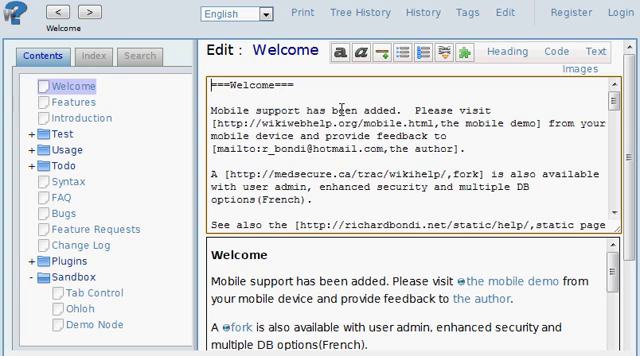
{"action": "left_click", "coordinate": [250, 108]}
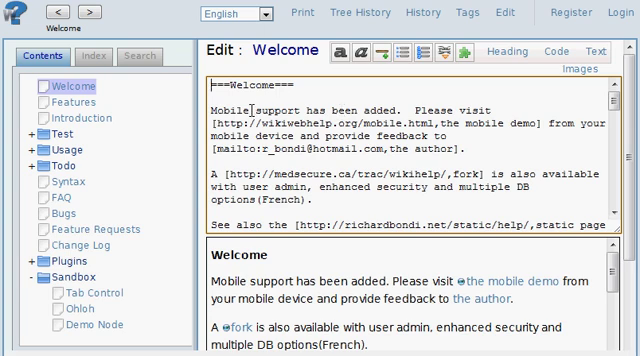
{"action": "double_click", "coordinate": [230, 110]}
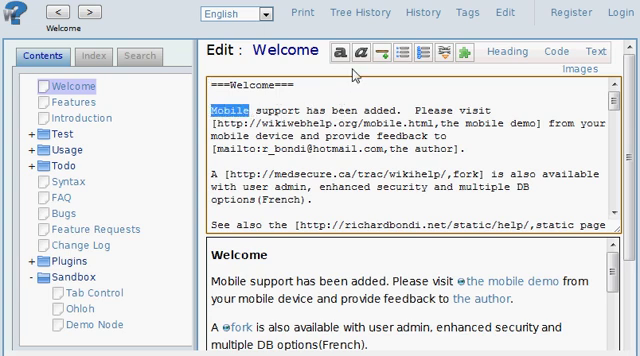
{"action": "mouse_move", "coordinate": [340, 56]}
{"action": "type", "text": "de"}
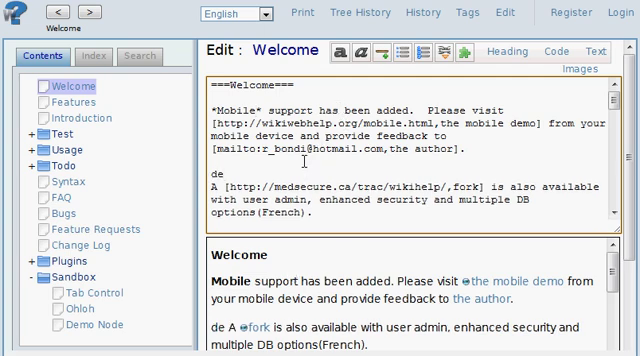
{"action": "type", "text": "mo_"}
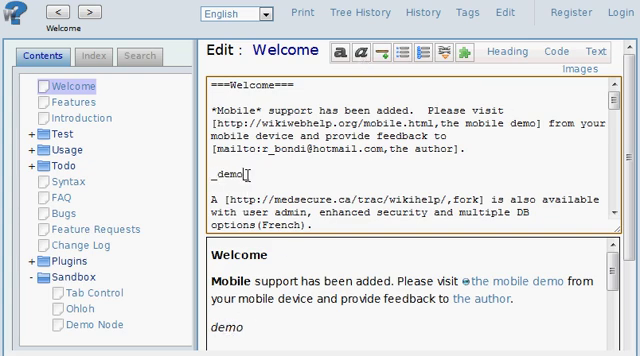
{"action": "double_click", "coordinate": [212, 176]}
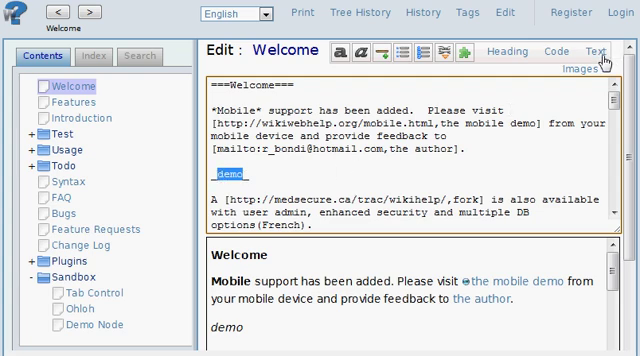
Step: Colour the word 'demo' red via the Text styling markup and start a new 'Wi' line
{"action": "left_click", "coordinate": [616, 68]}
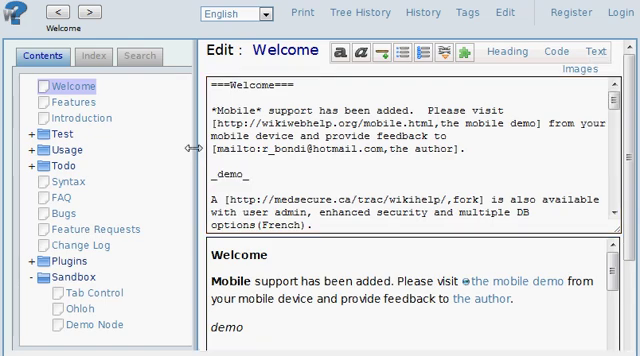
{"action": "left_click", "coordinate": [406, 50]}
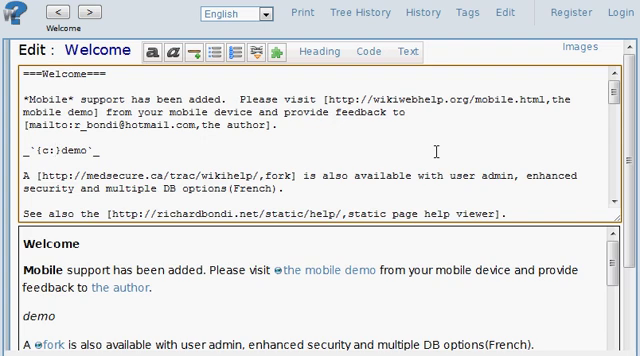
{"action": "type", "text": "red"}
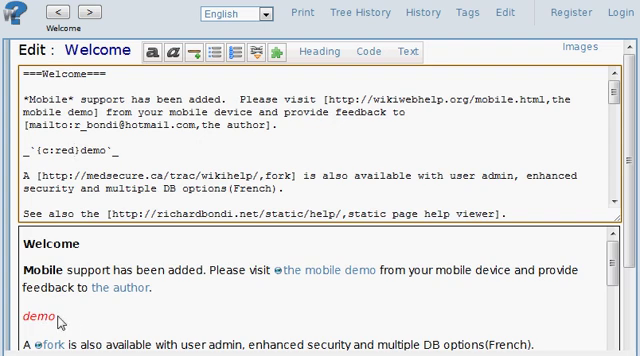
{"action": "mouse_move", "coordinate": [64, 324]}
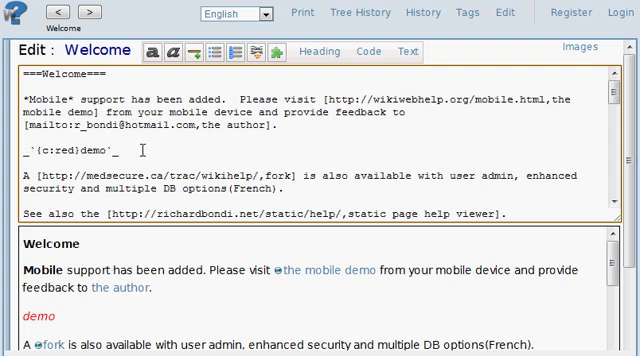
{"action": "type", "text": "Wiki Web"}
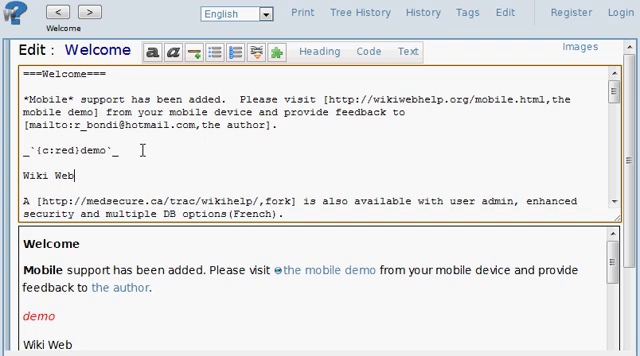
{"action": "type", "text": "Help]"}
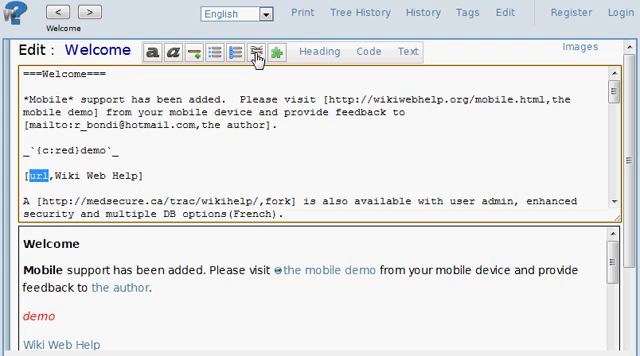
{"action": "type", "text": "http://wikiwebhelp.org"}
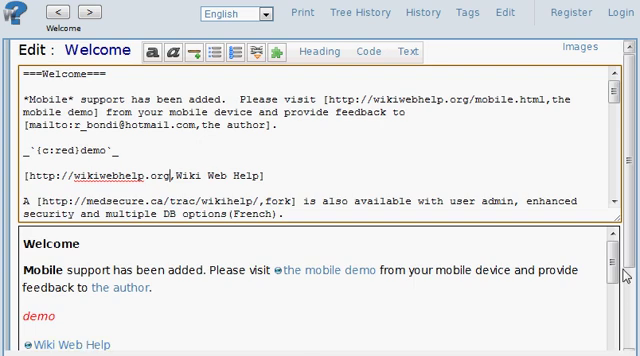
{"action": "scroll", "scroll_direction": "down", "scroll_amount": 3}
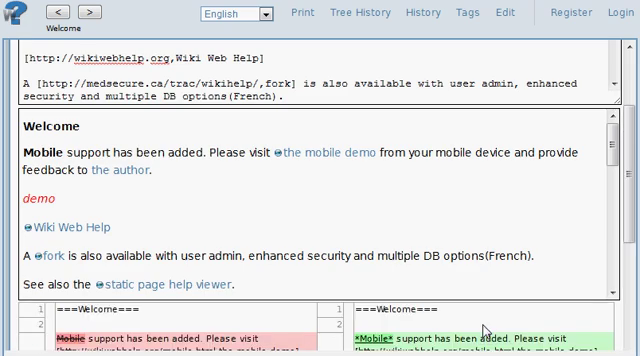
{"action": "scroll", "scroll_direction": "down", "scroll_amount": 3}
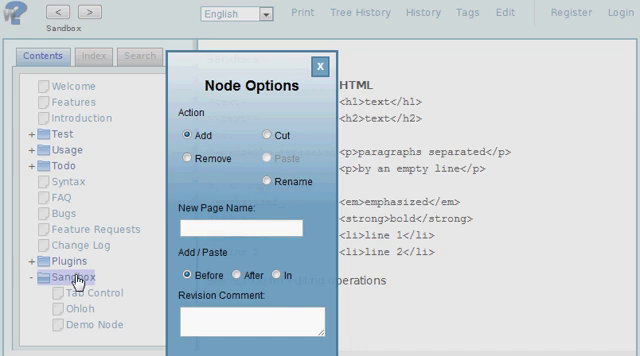
{"action": "mouse_move", "coordinate": [182, 180]}
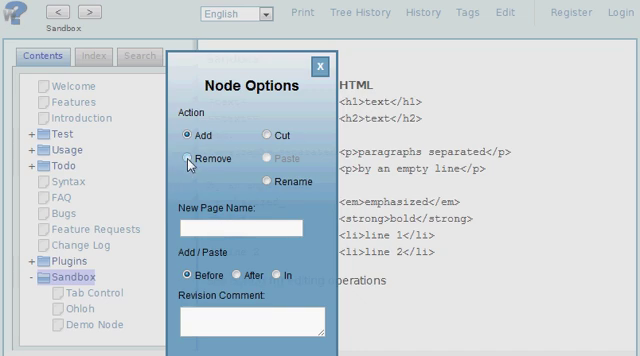
Step: Add a new page named 'demo' through Node Options
{"action": "left_click", "coordinate": [186, 156]}
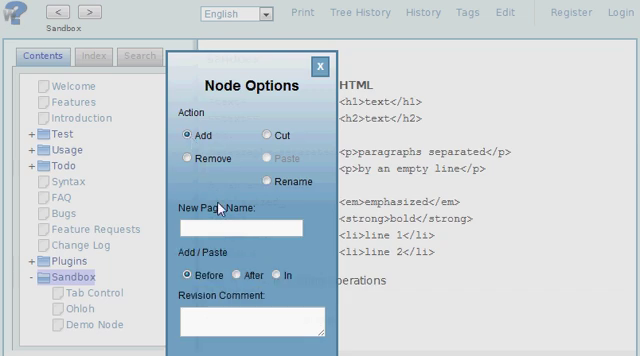
{"action": "left_click", "coordinate": [250, 226]}
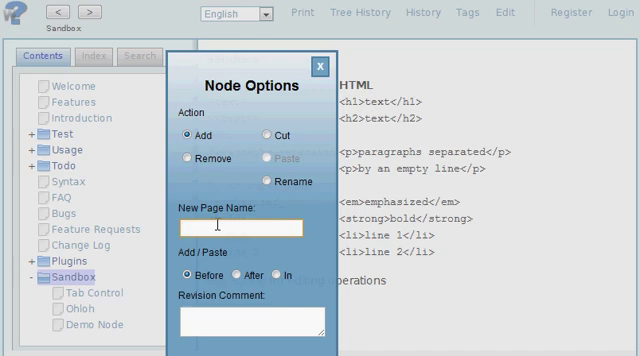
{"action": "type", "text": "demo"}
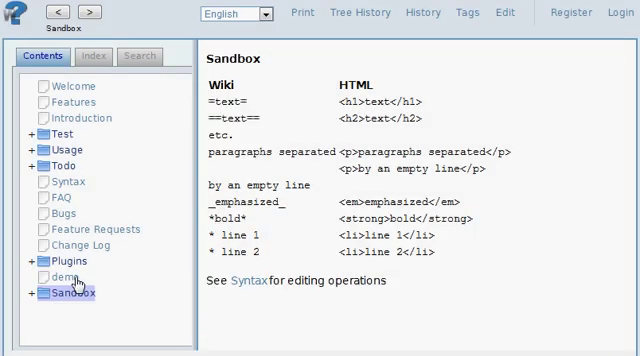
{"action": "mouse_move", "coordinate": [120, 284]}
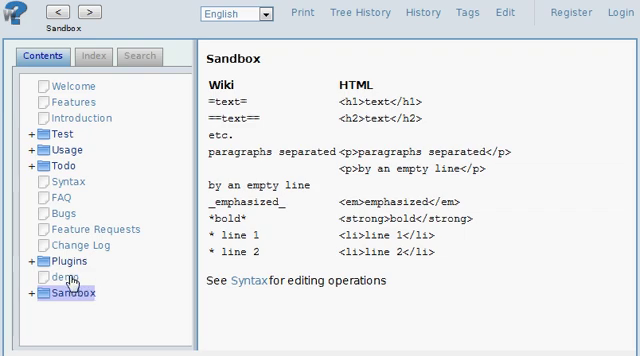
Step: Rename the demo page to 'Video Demo' from its Node Options and update
{"action": "left_click", "coordinate": [48, 270]}
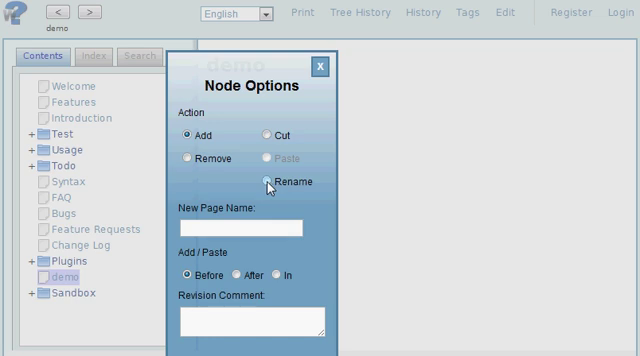
{"action": "left_click", "coordinate": [268, 182]}
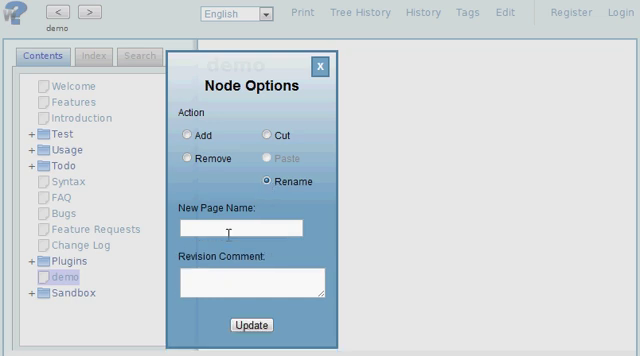
{"action": "left_click", "coordinate": [244, 232]}
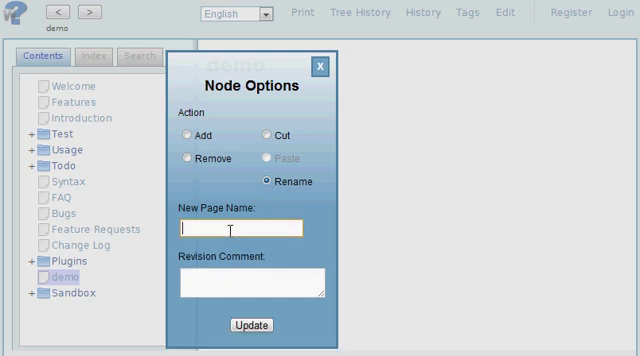
{"action": "type", "text": "Video"}
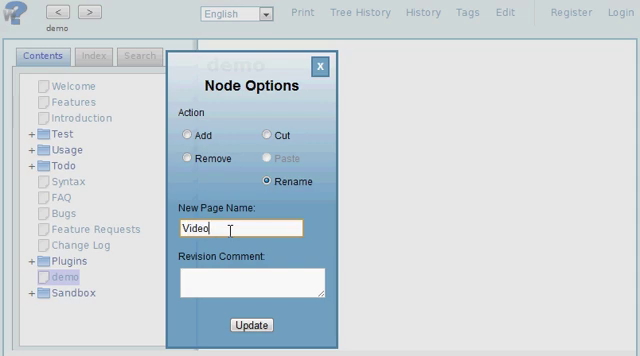
{"action": "type", "text": "Demo"}
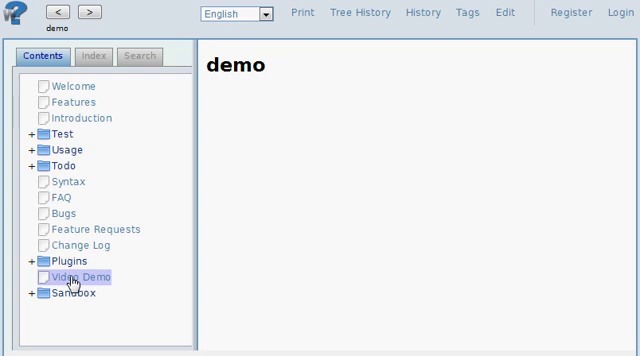
{"action": "mouse_move", "coordinate": [204, 226]}
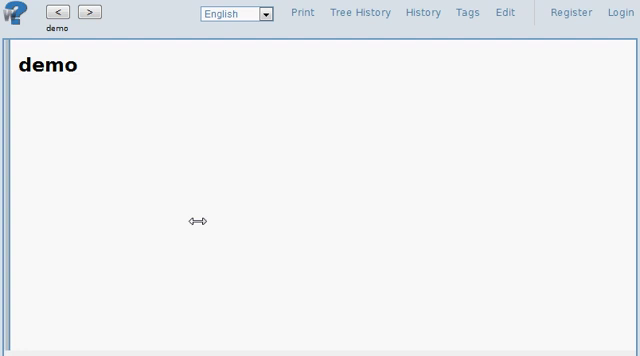
{"action": "mouse_move", "coordinate": [8, 172]}
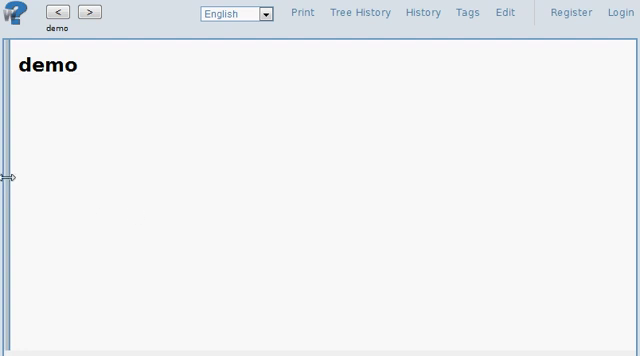
Step: Open Welcome from the Contents tree, then collapse the sidebar for full width
{"action": "left_click", "coordinate": [6, 176]}
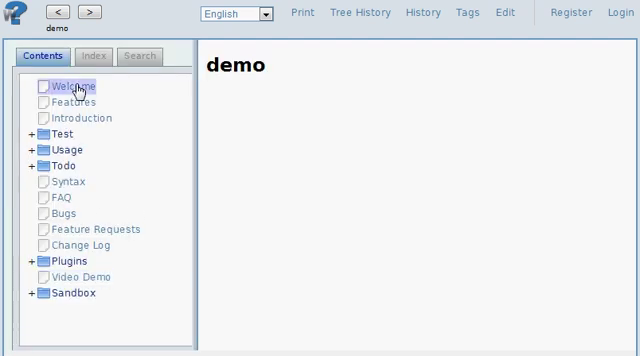
{"action": "left_click", "coordinate": [68, 84]}
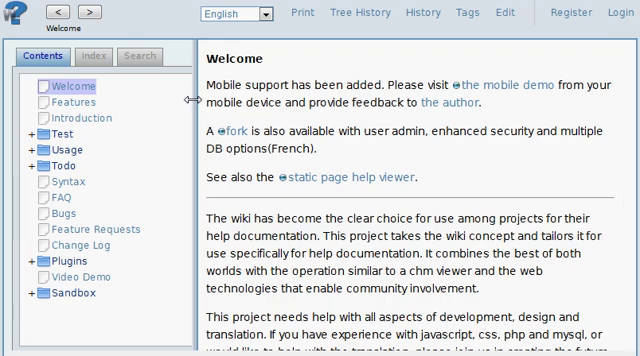
{"action": "left_click", "coordinate": [188, 100]}
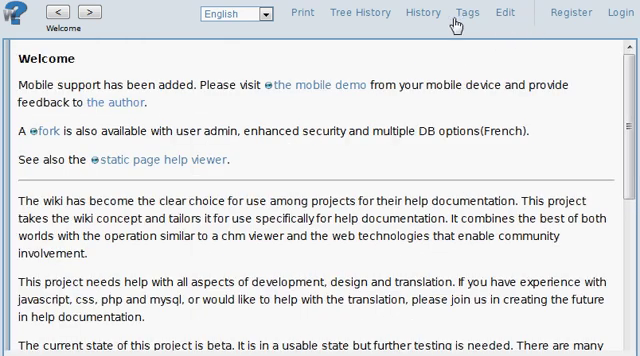
{"action": "mouse_move", "coordinate": [424, 12]}
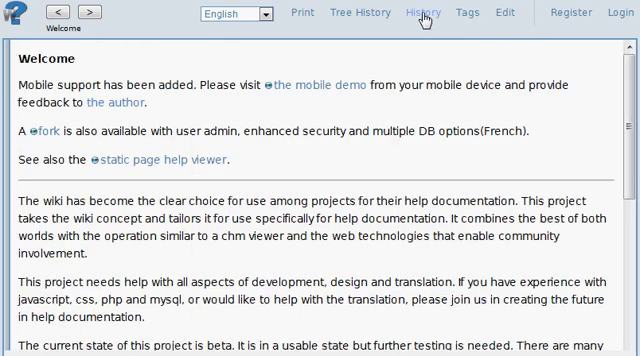
Step: View the Welcome page's History, expand the Diff for revision 1028 and scroll through older revisions
{"action": "left_click", "coordinate": [420, 12]}
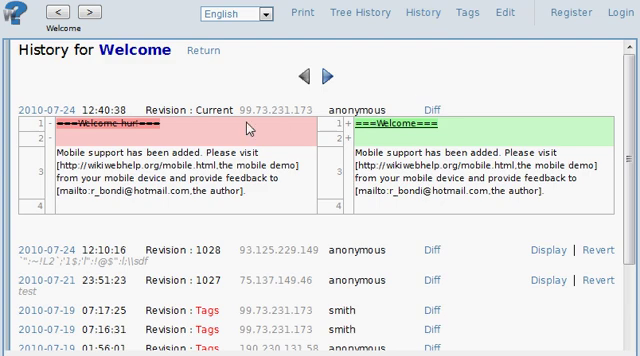
{"action": "mouse_move", "coordinate": [392, 140]}
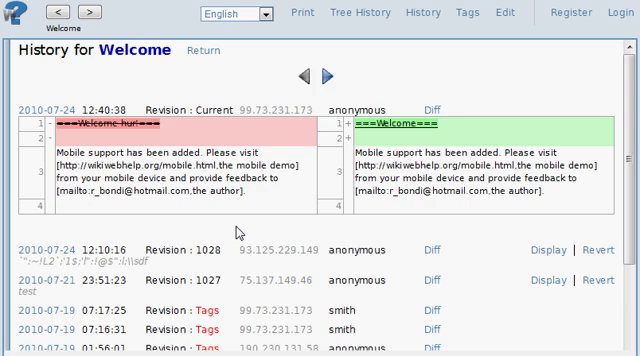
{"action": "scroll", "scroll_direction": "down", "scroll_amount": 3}
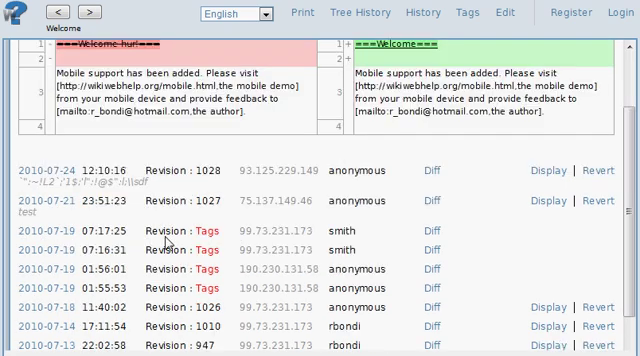
{"action": "left_click", "coordinate": [432, 14]}
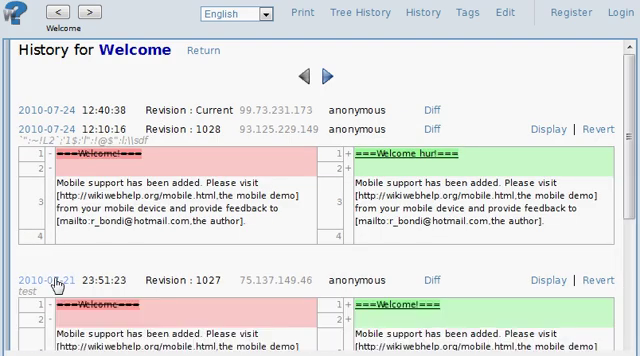
{"action": "scroll", "scroll_direction": "down", "scroll_amount": 3}
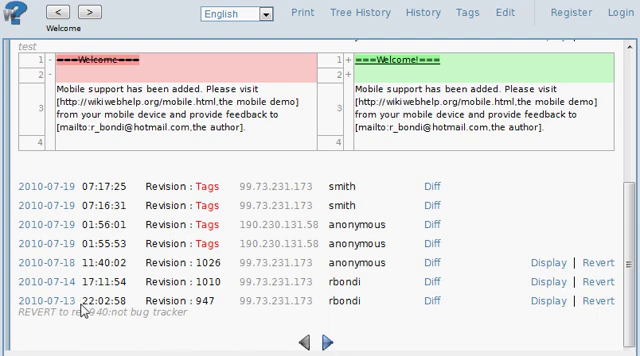
{"action": "mouse_move", "coordinate": [204, 346]}
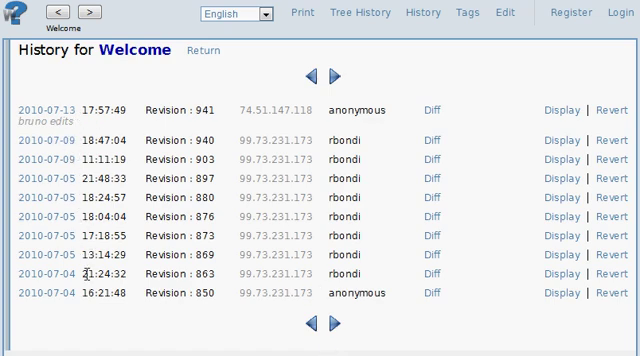
{"action": "mouse_move", "coordinate": [202, 312]}
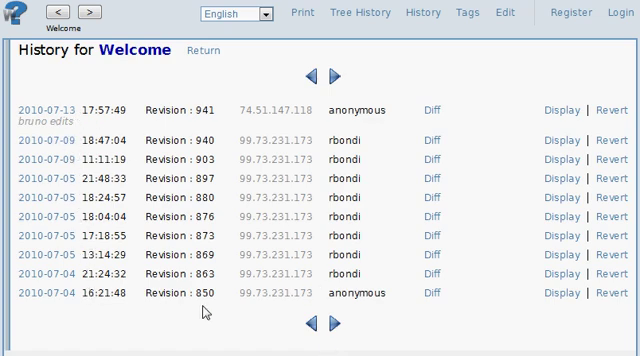